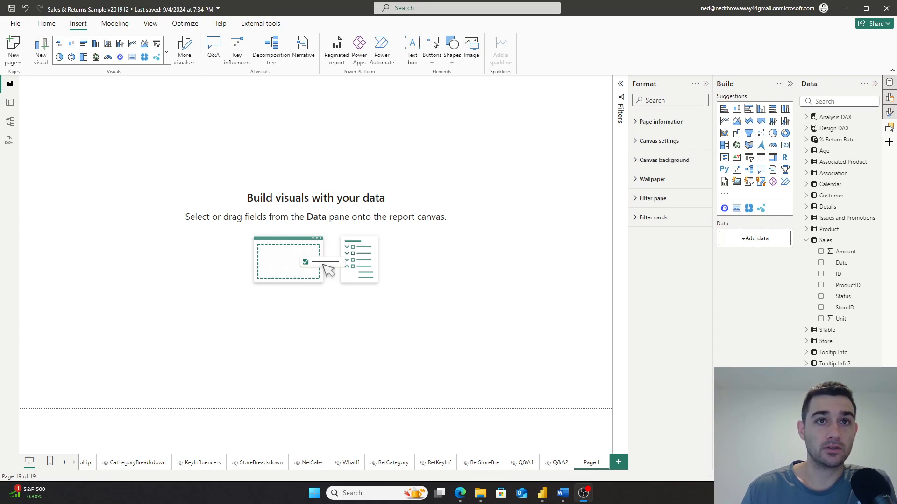
mouse_move(81, 10)
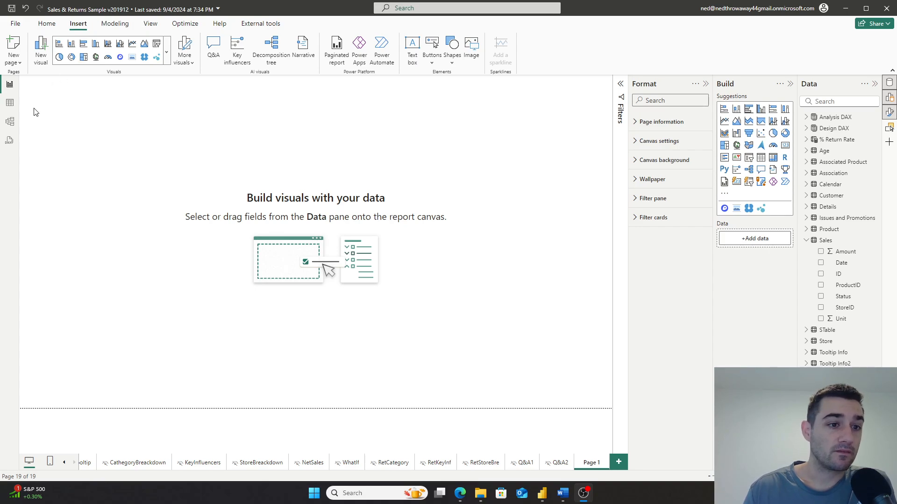
mouse_move(41, 48)
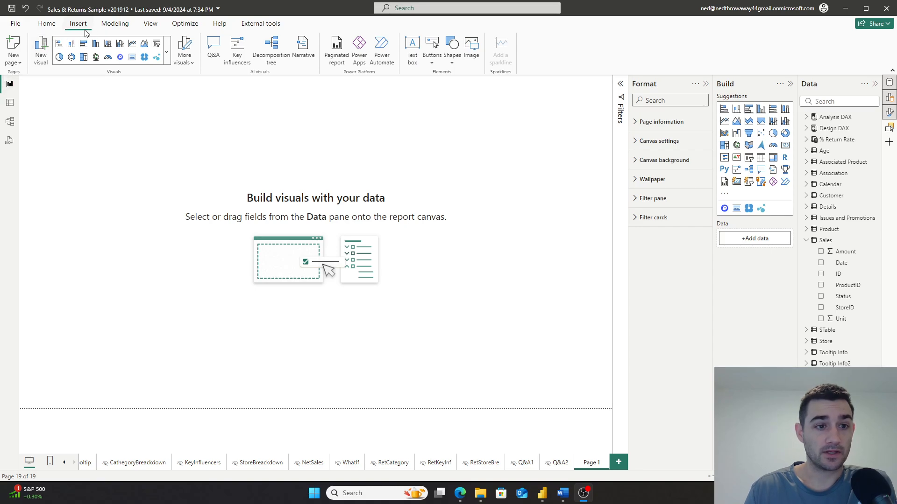
mouse_move(39, 48)
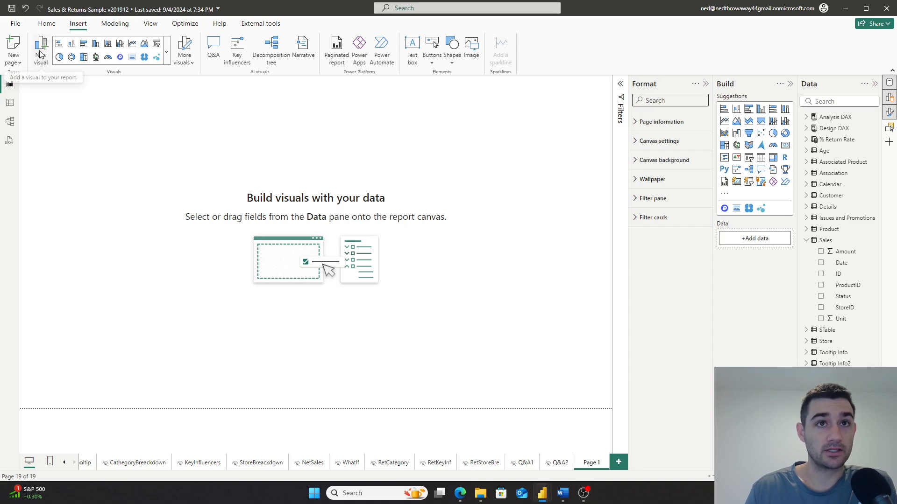
Step: Add an empty Table visual to the page and nudge it slightly down and right
left_click(41, 48)
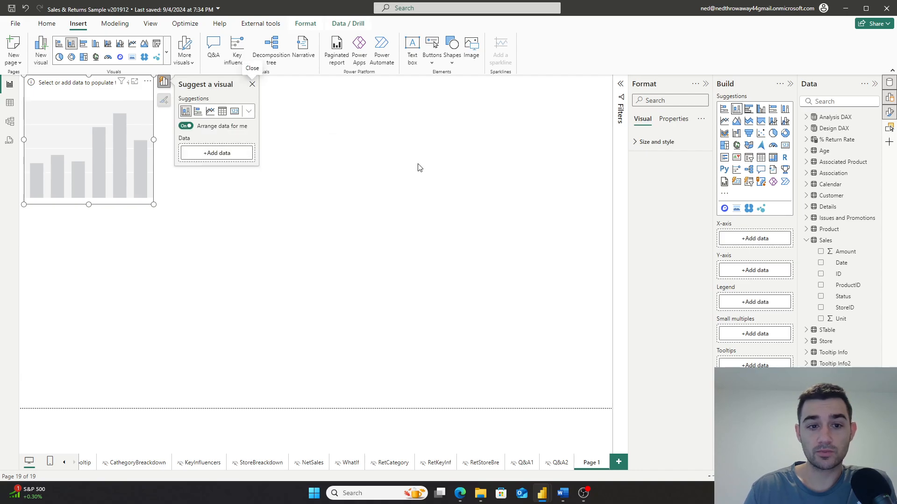
mouse_move(222, 111)
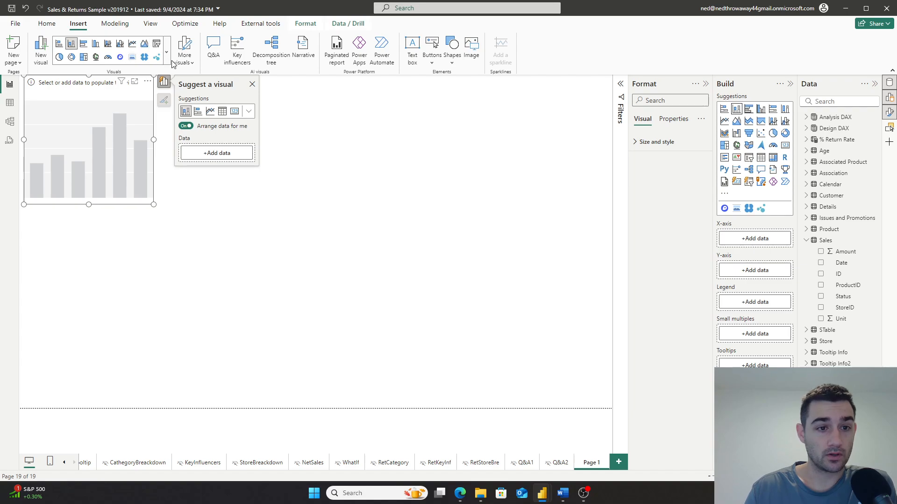
left_click(166, 52)
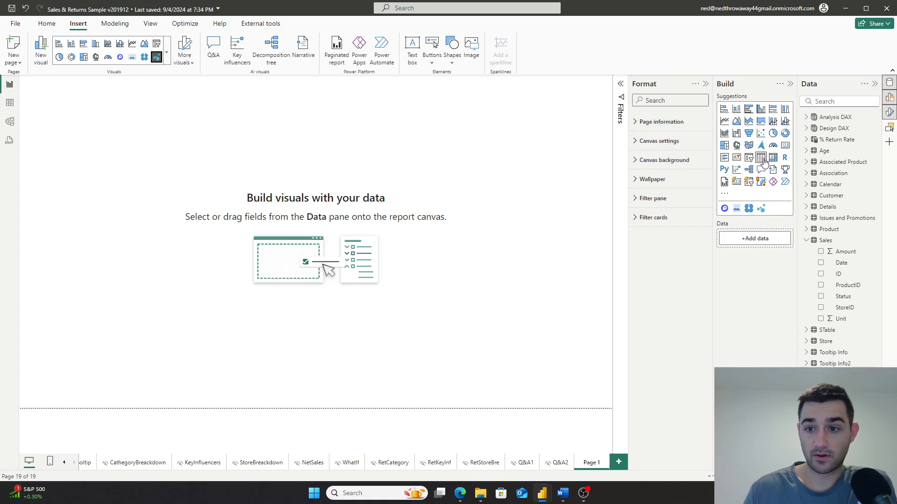
mouse_move(761, 157)
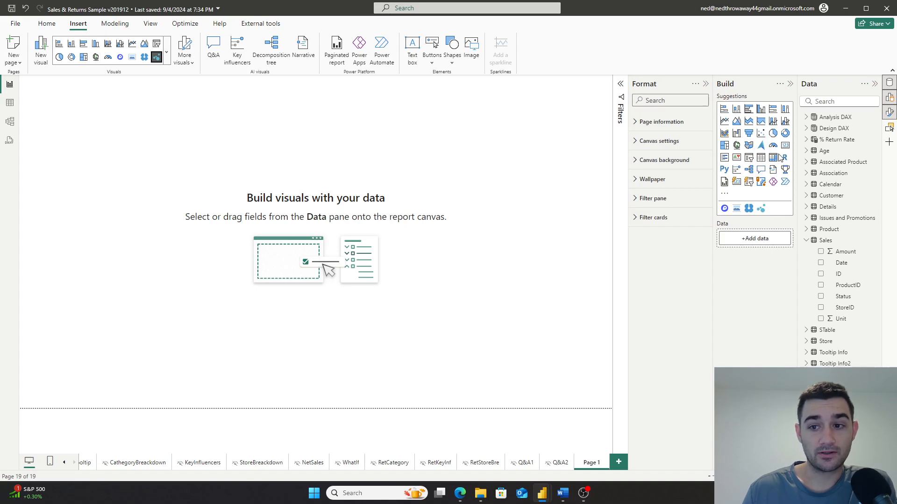
mouse_move(784, 157)
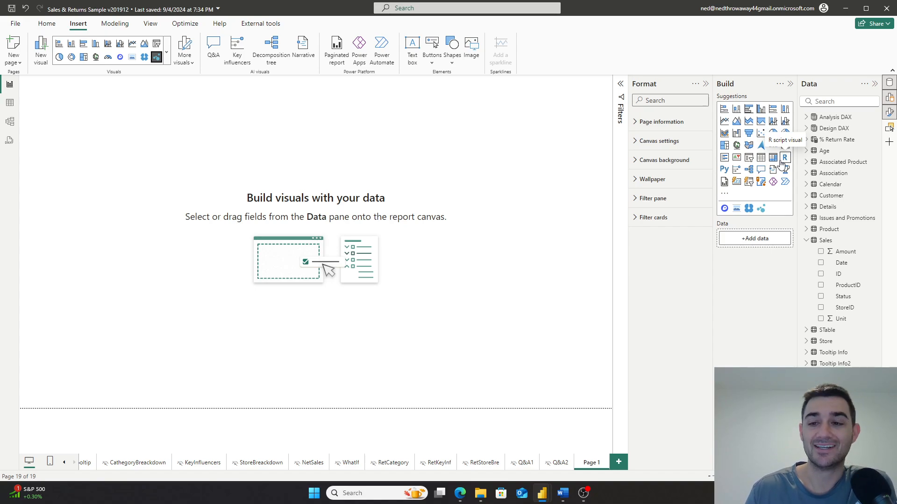
mouse_move(773, 157)
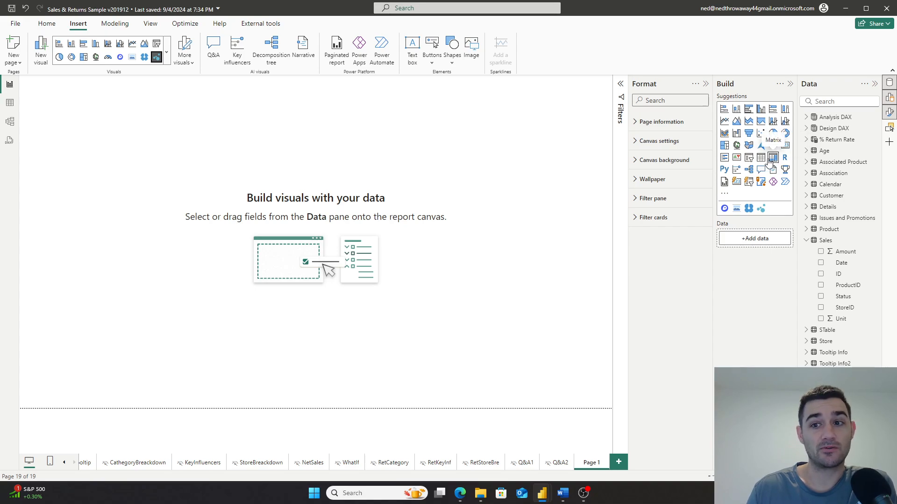
mouse_move(760, 157)
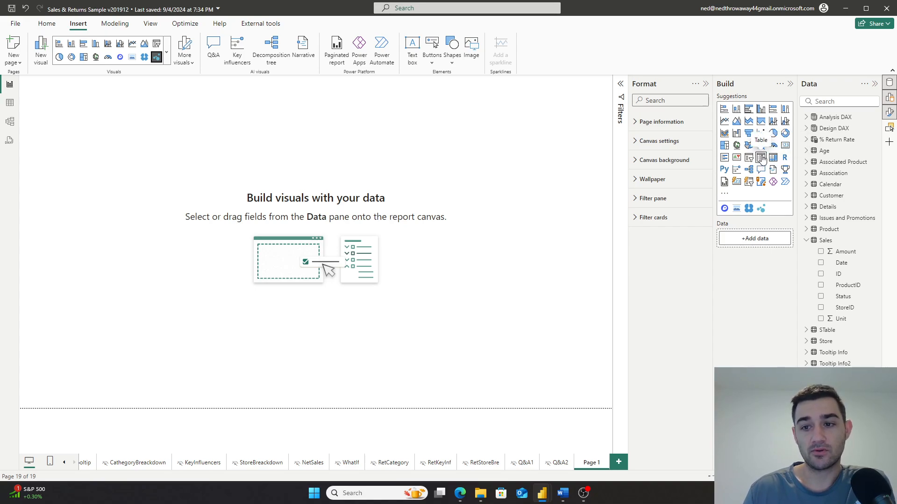
left_click(760, 157)
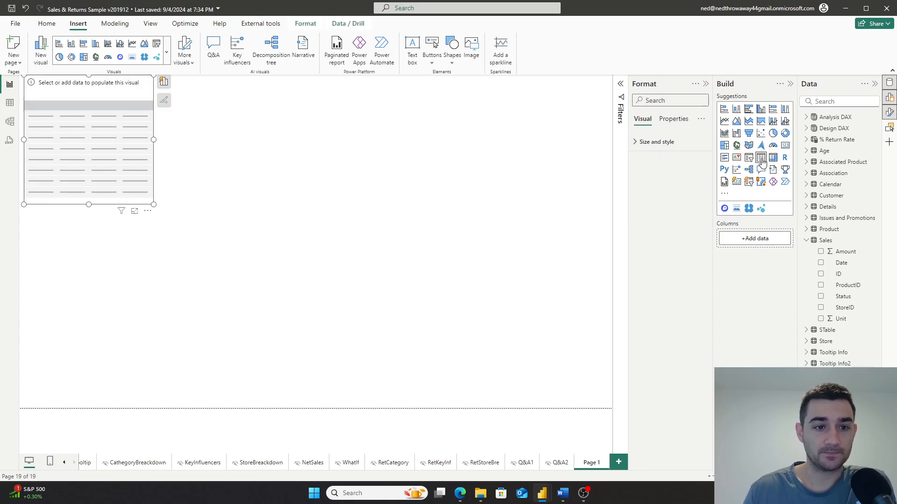
left_click_drag(88, 143, 129, 169)
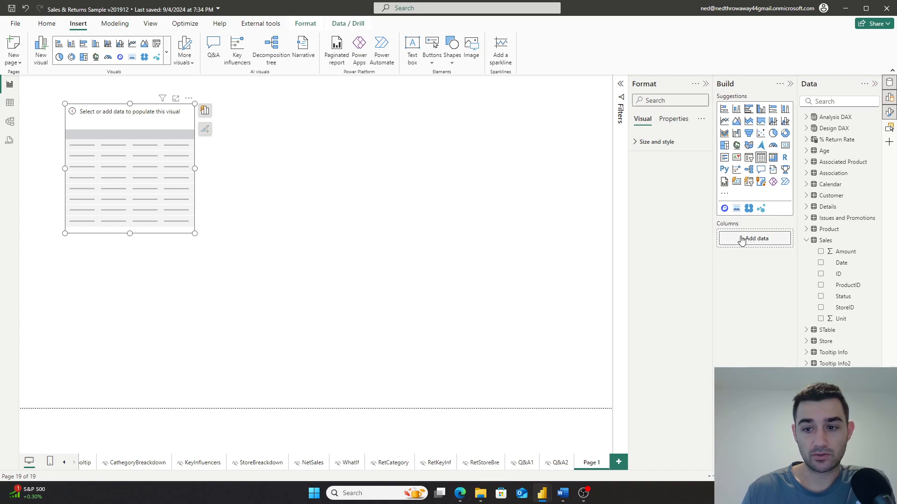
mouse_move(819, 325)
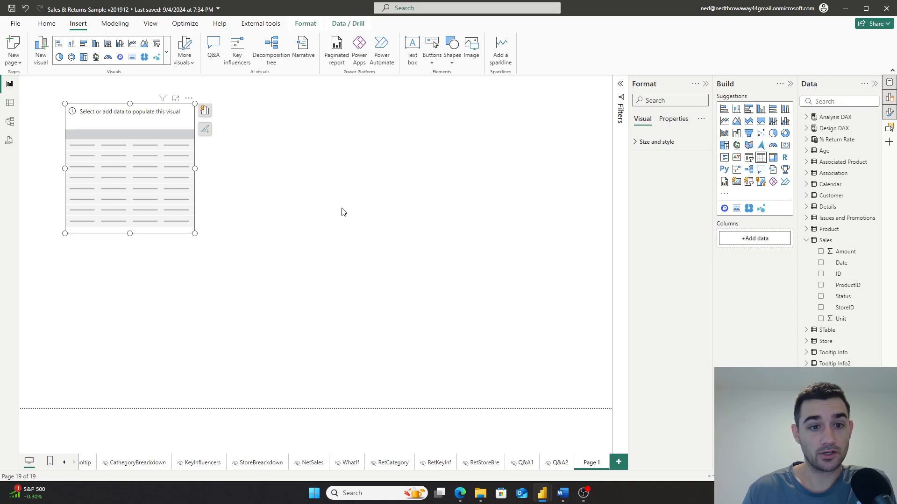
mouse_move(205, 110)
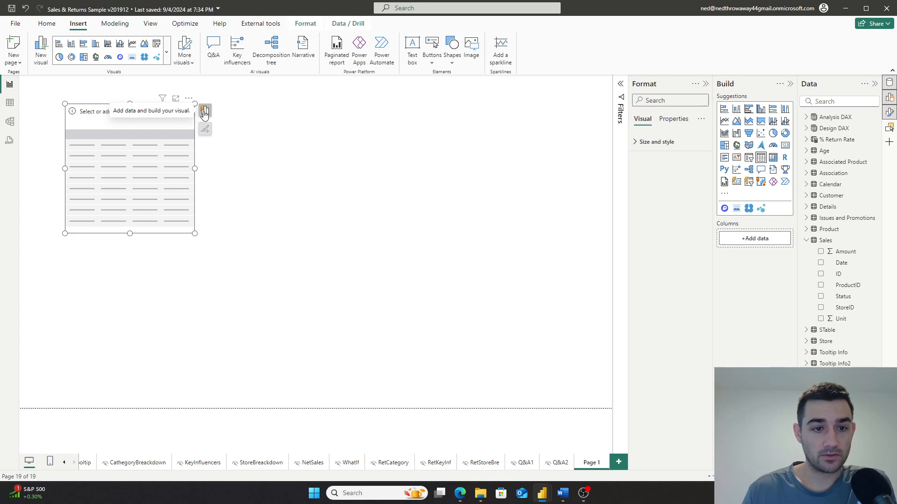
Step: Bring up the suggest-a-visual data suggestions for the empty table
left_click(204, 111)
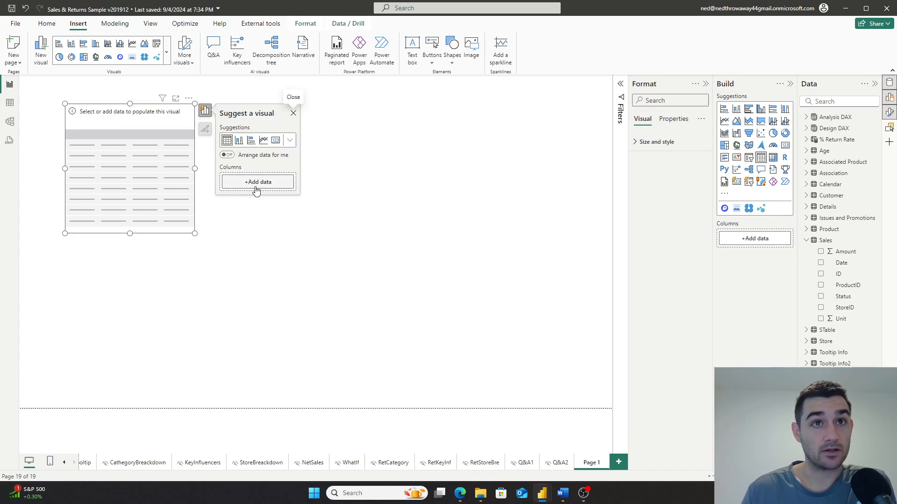
mouse_move(823, 251)
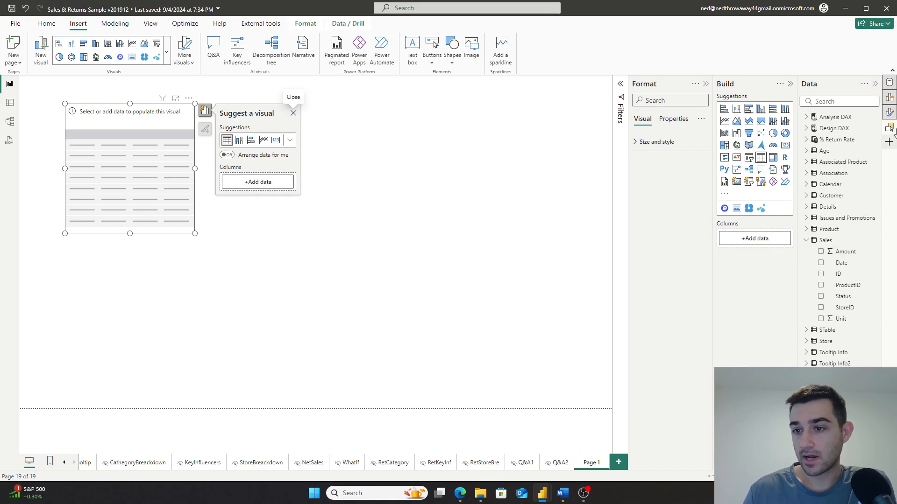
mouse_move(891, 98)
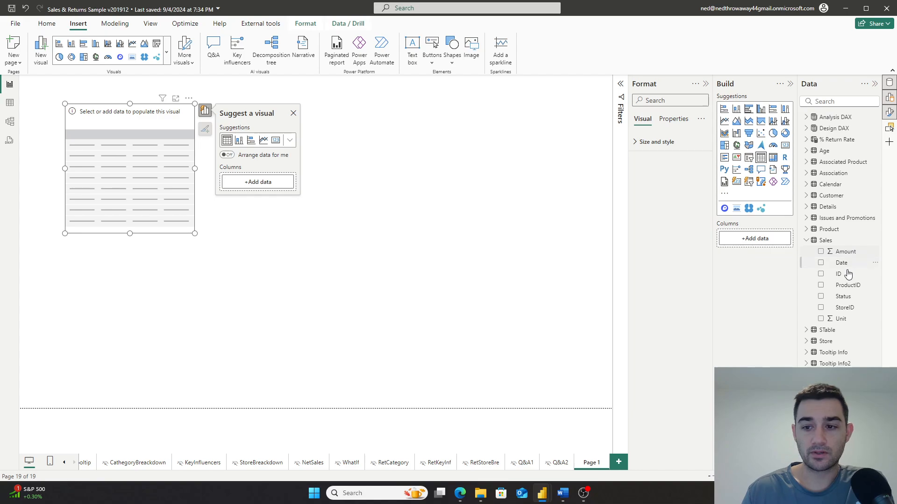
Step: Add the Sales ID and Amount columns to the table, totalling $439,486
left_click(839, 274)
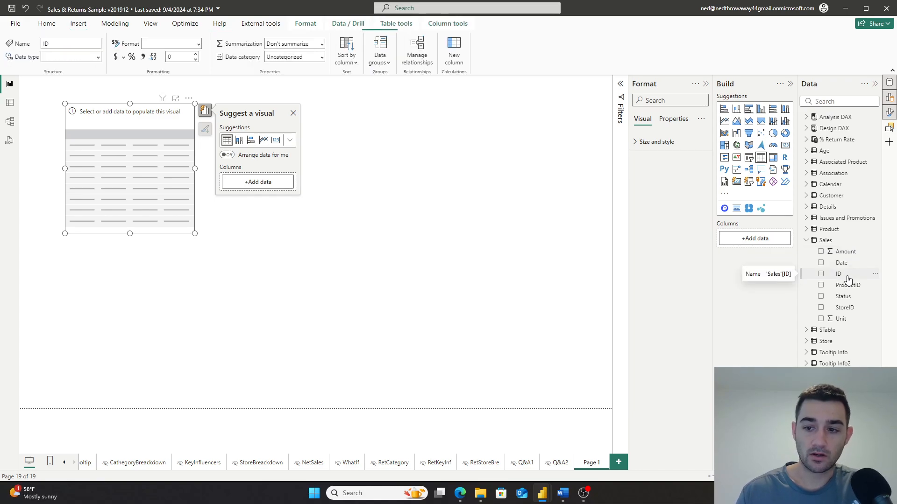
left_click(839, 274)
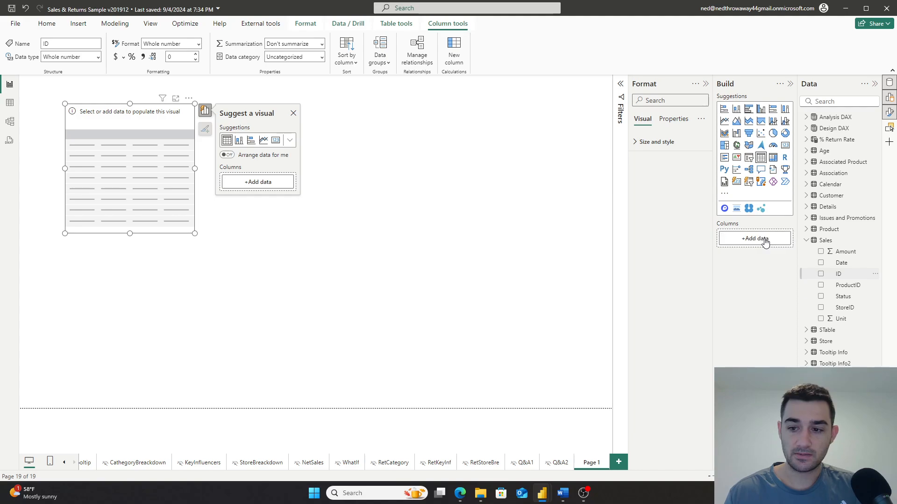
left_click(821, 273)
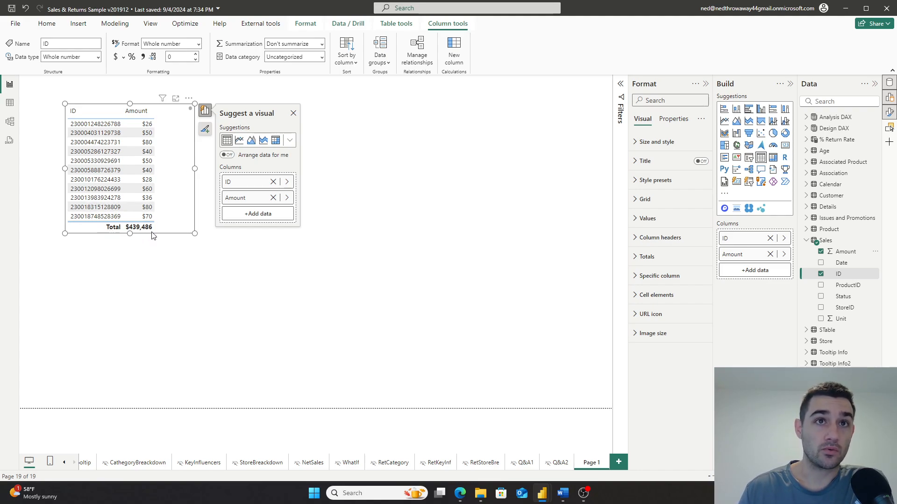
left_click(109, 124)
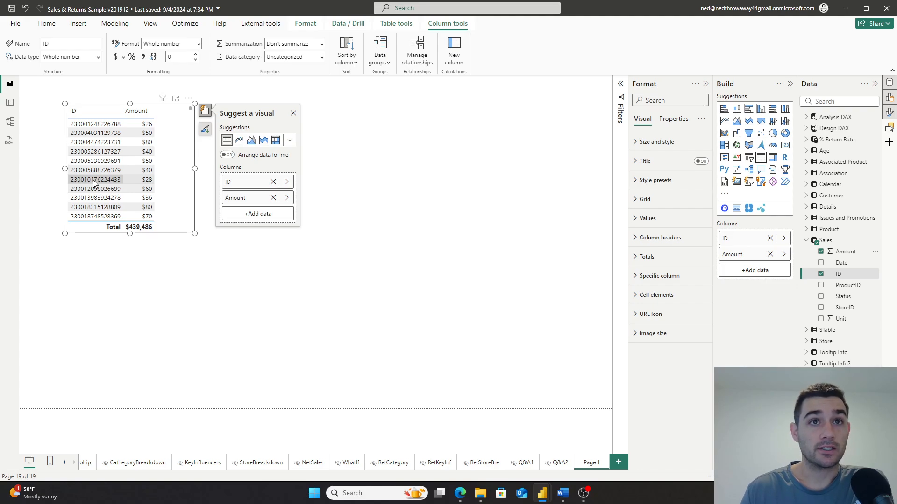
mouse_move(737, 121)
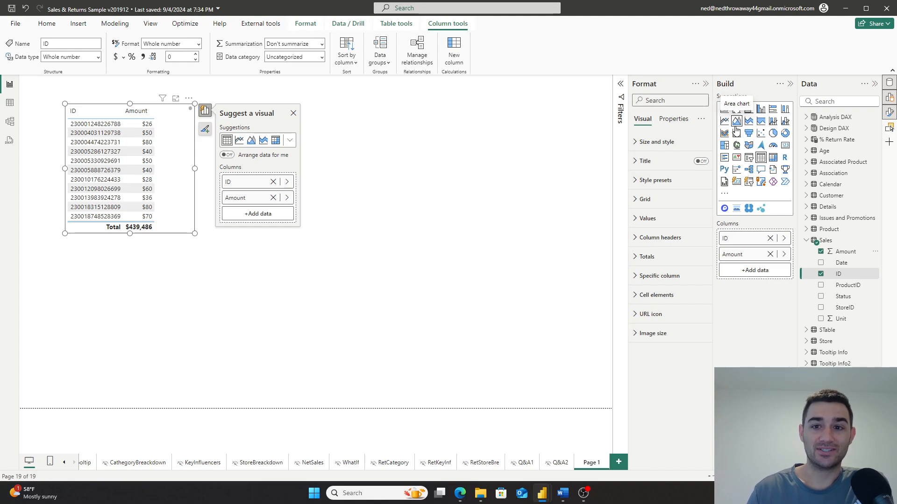
Step: Filter Format options by 'color' and switch on the table's background under Size and style
left_click(668, 100)
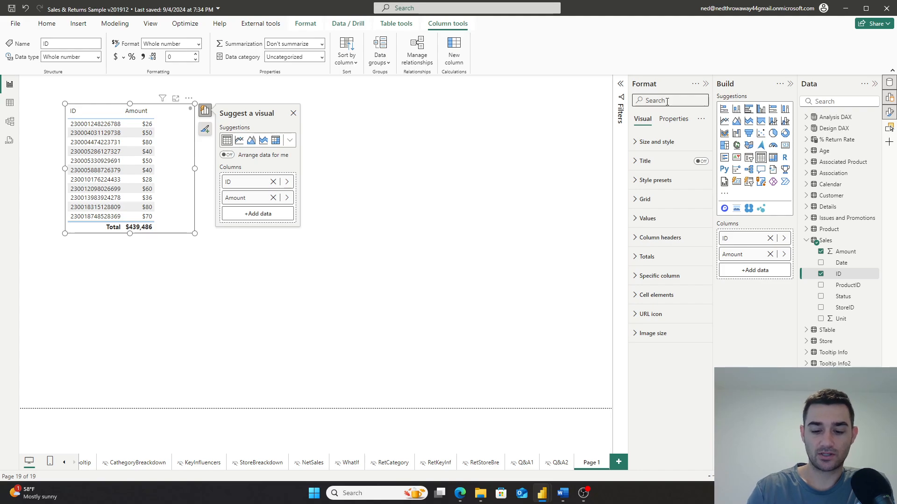
type("color")
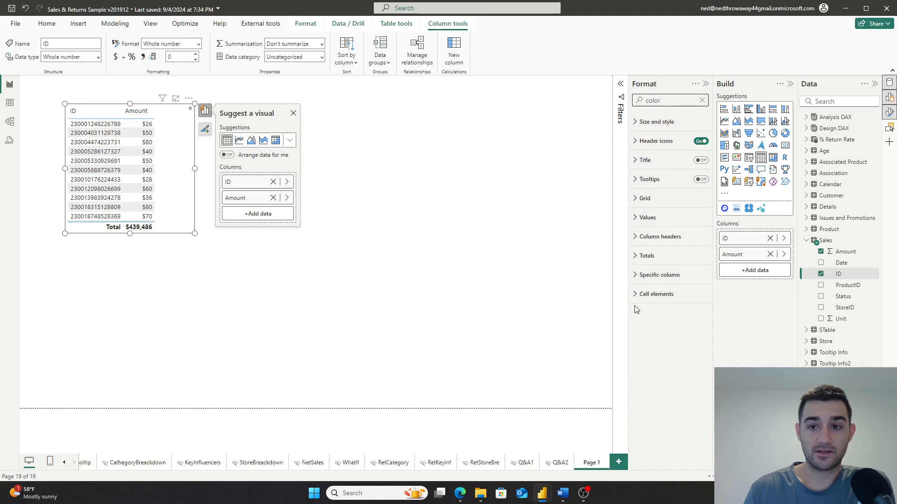
left_click(655, 121)
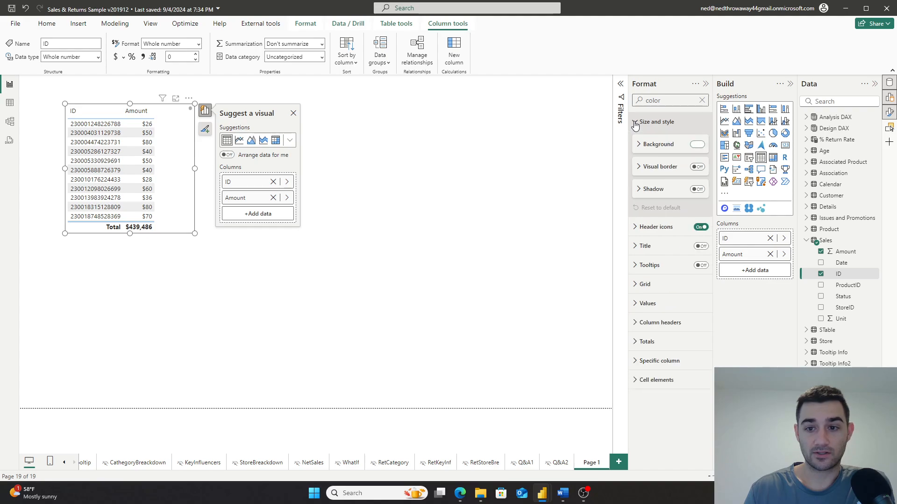
left_click(697, 144)
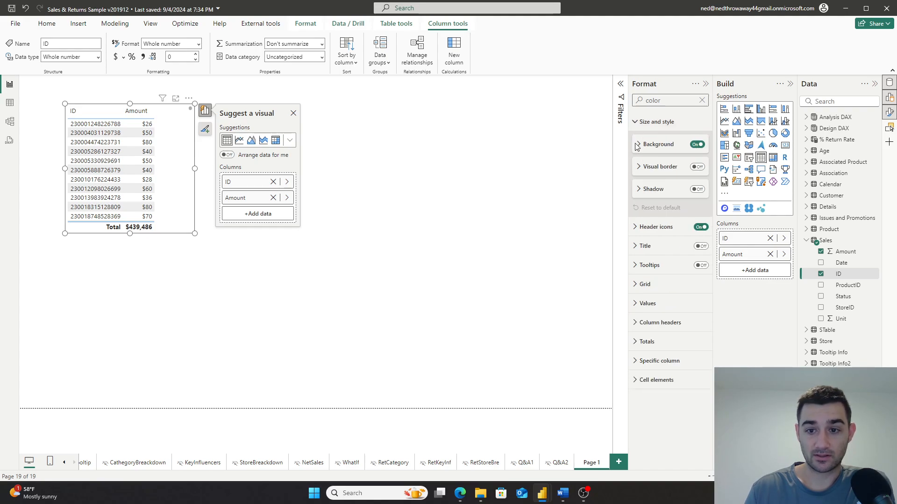
left_click(657, 144)
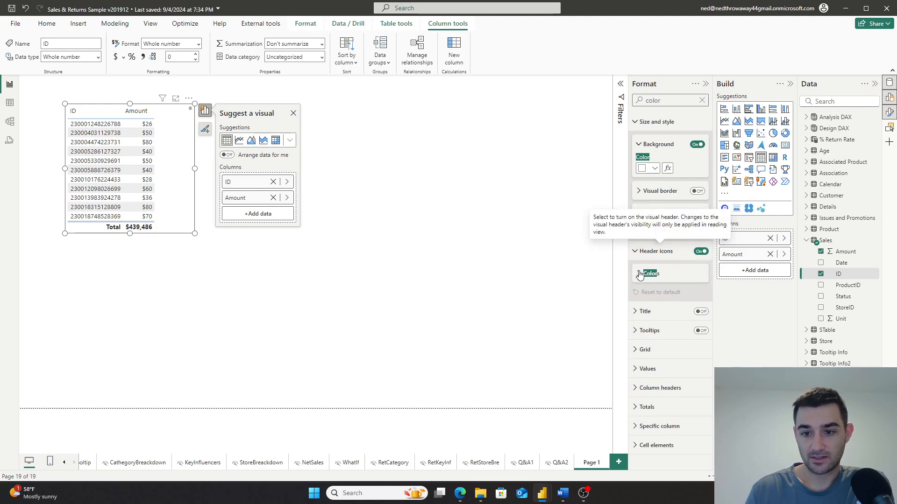
Step: Look through the header icon, grid and values colour settings
left_click(650, 273)
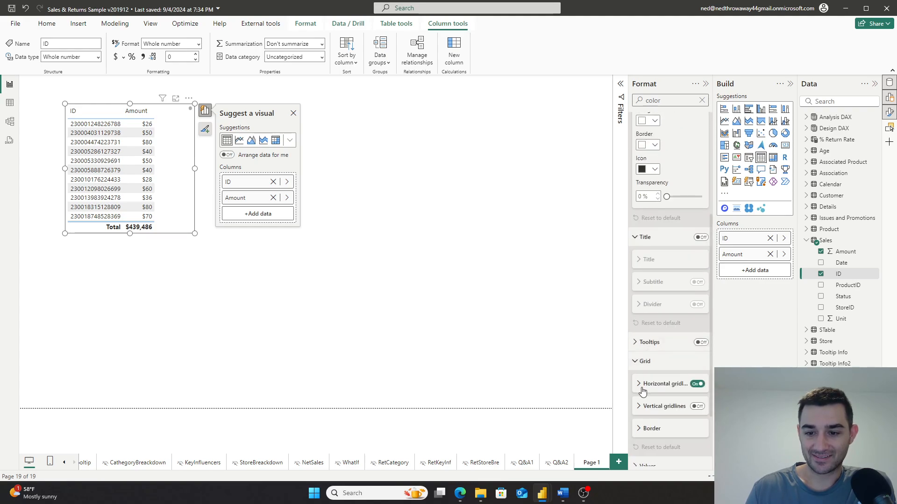
scroll("down", 3)
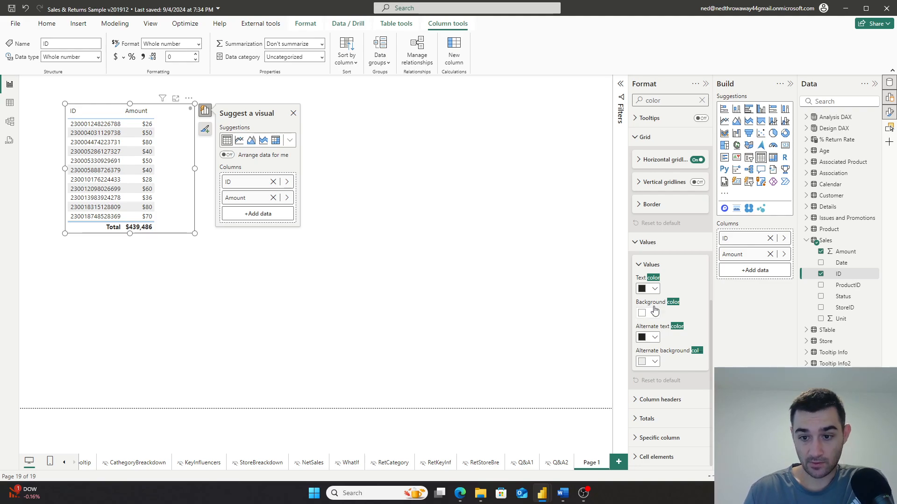
left_click(654, 362)
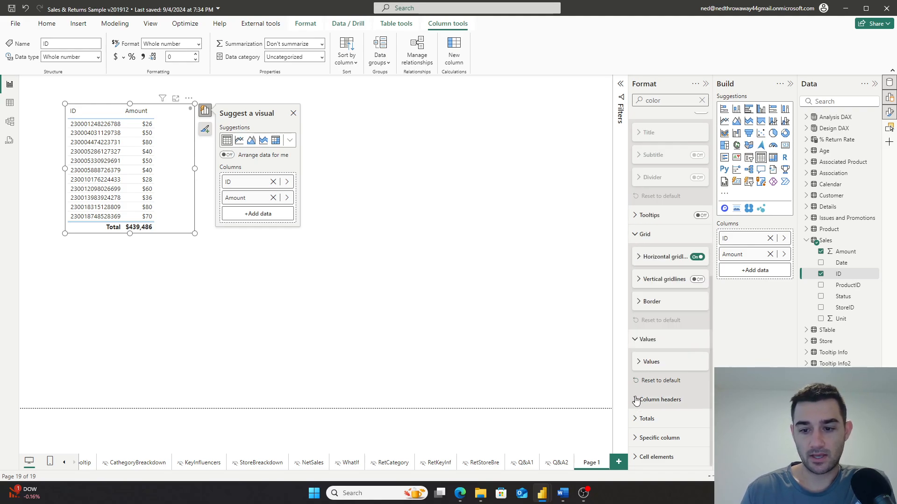
Step: Give the table's totals row values a light lavender background colour
left_click(659, 399)
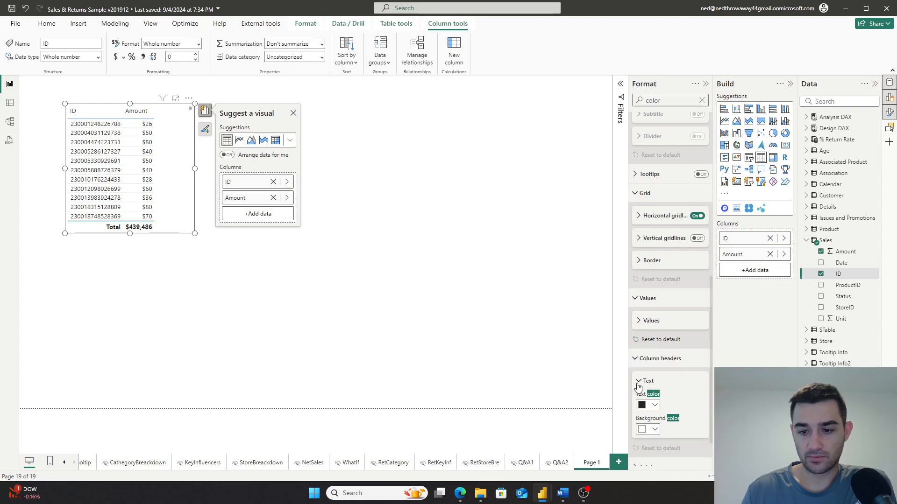
scroll("down", 3)
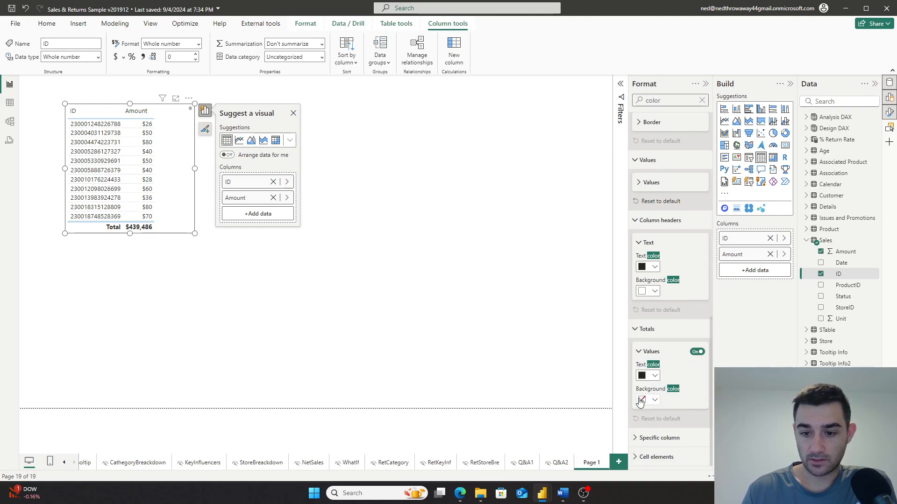
left_click(643, 400)
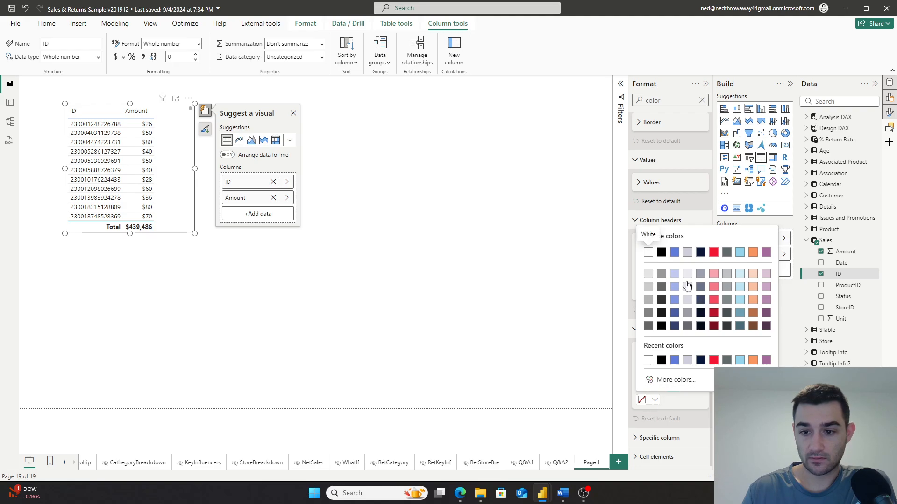
left_click(647, 253)
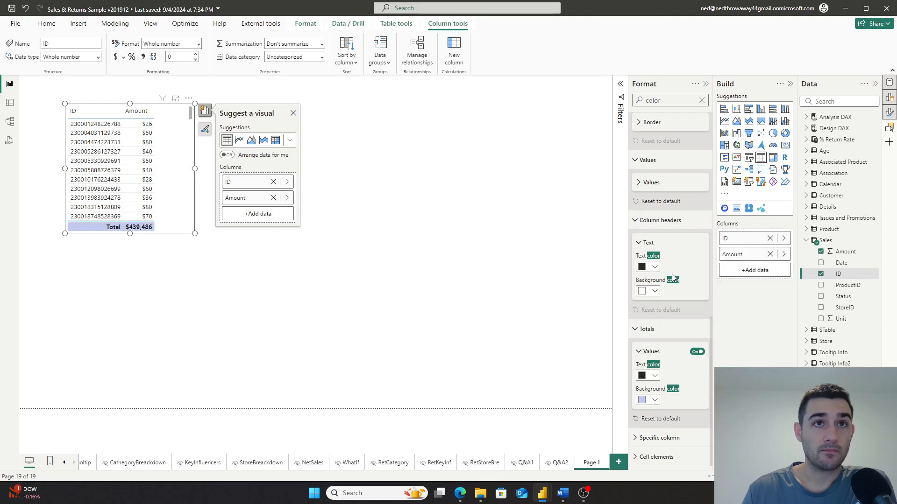
mouse_move(670, 370)
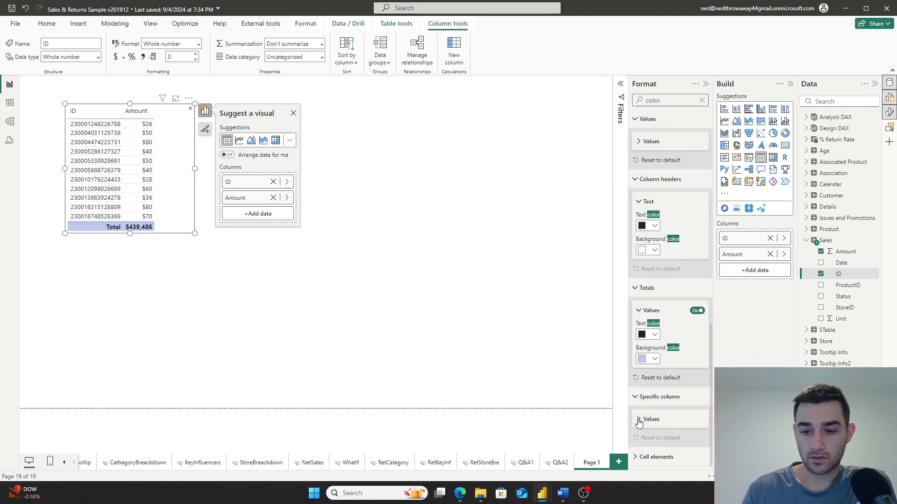
Step: Set the Specific column values text colour to black and scroll to Cell elements
left_click(650, 419)
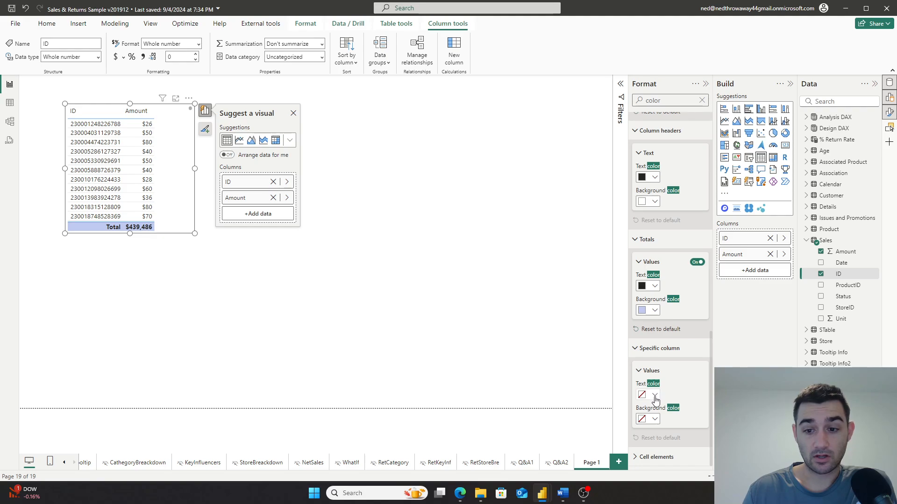
left_click(653, 398)
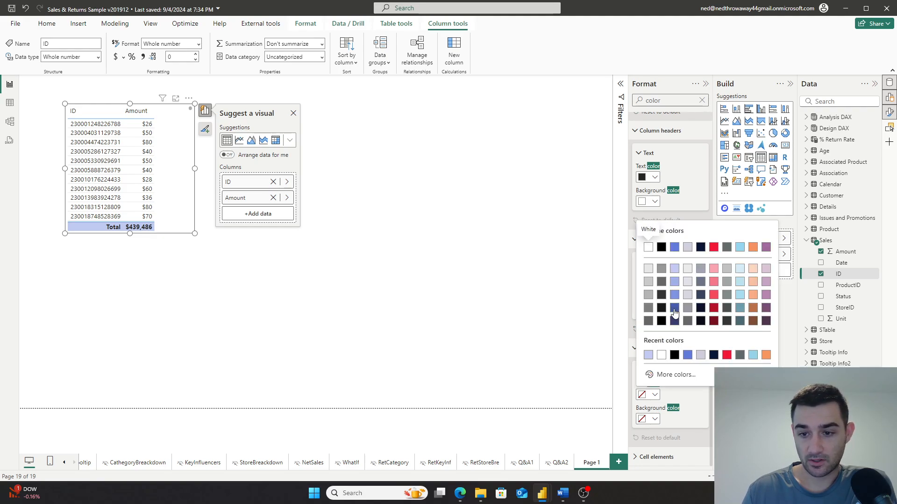
mouse_move(674, 276)
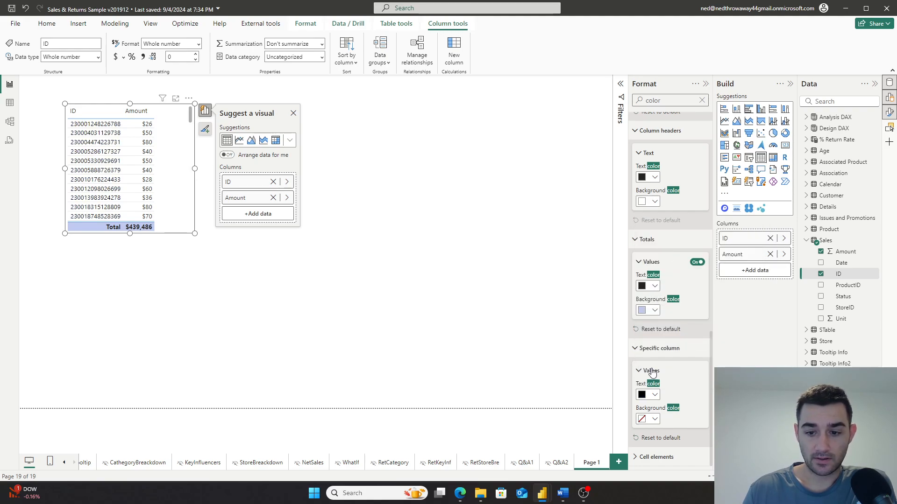
scroll("down", 3)
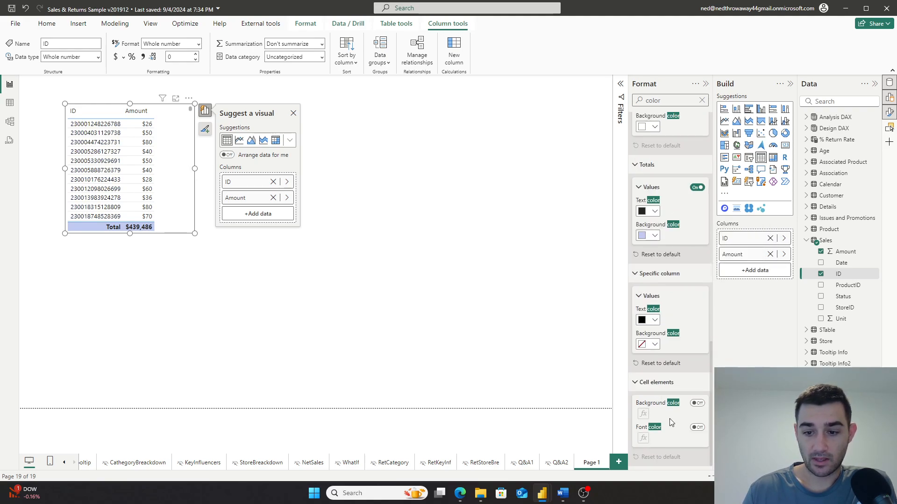
mouse_move(672, 454)
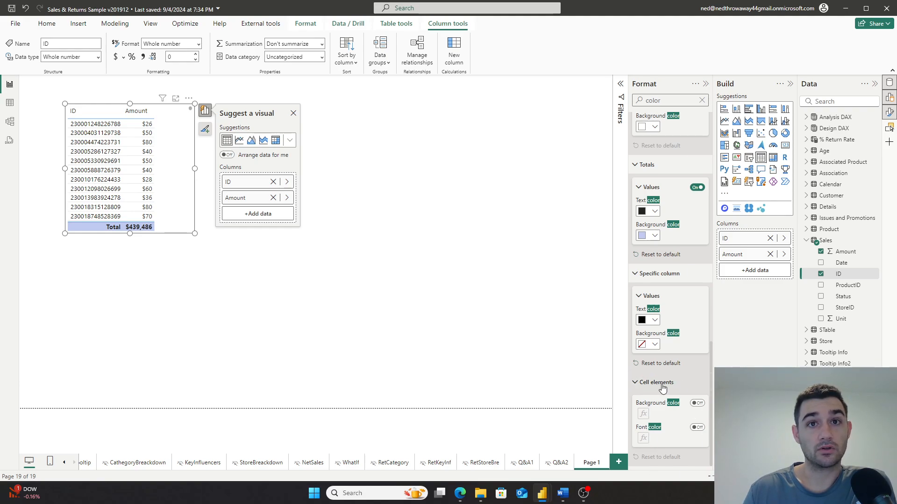
mouse_move(644, 417)
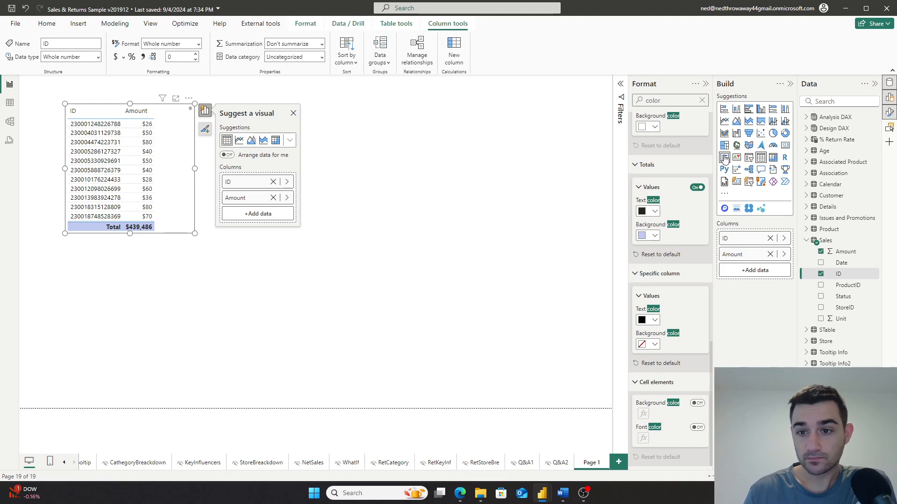
Step: Clear the Format search and toggle the table's totals row off and back on
left_click(707, 100)
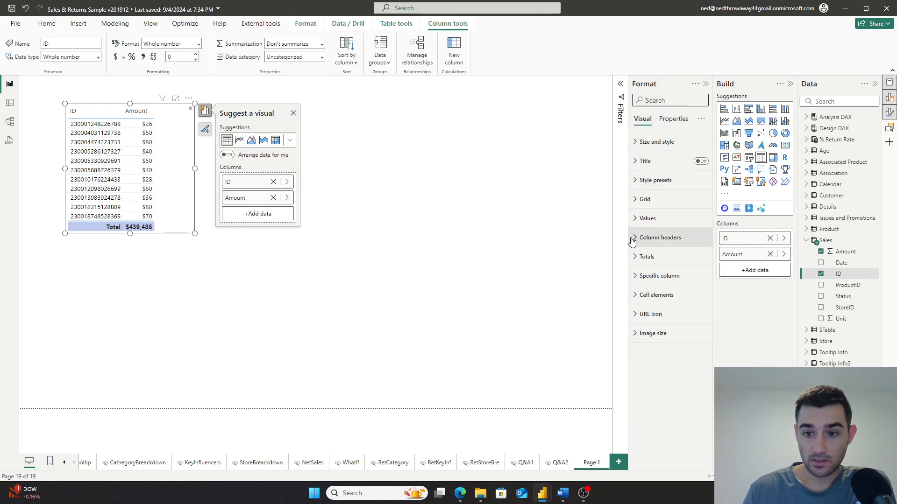
left_click(646, 256)
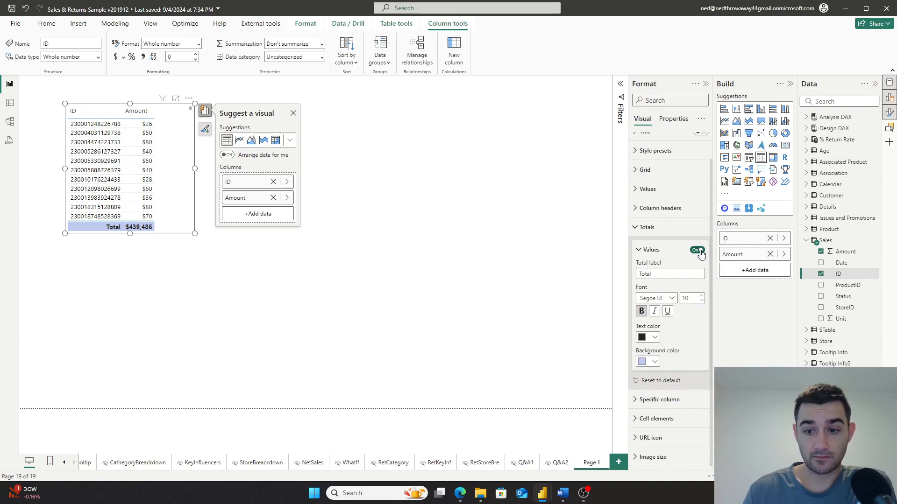
left_click(696, 250)
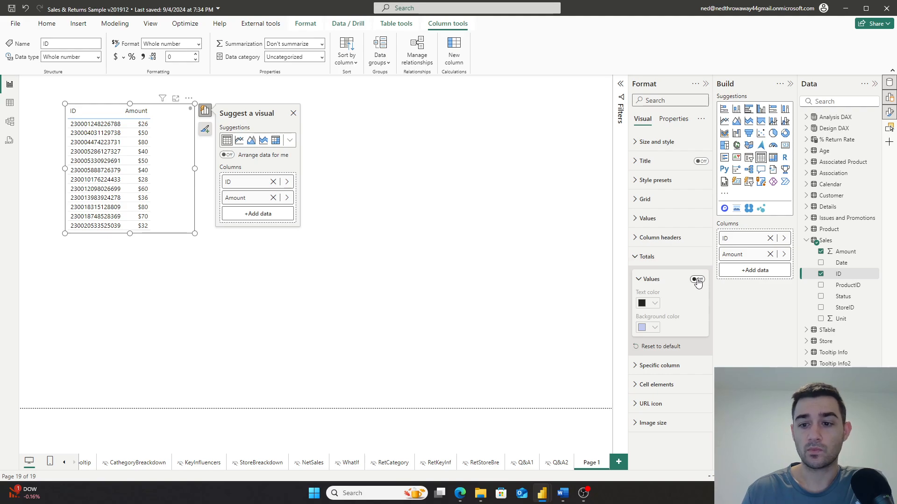
left_click(696, 279)
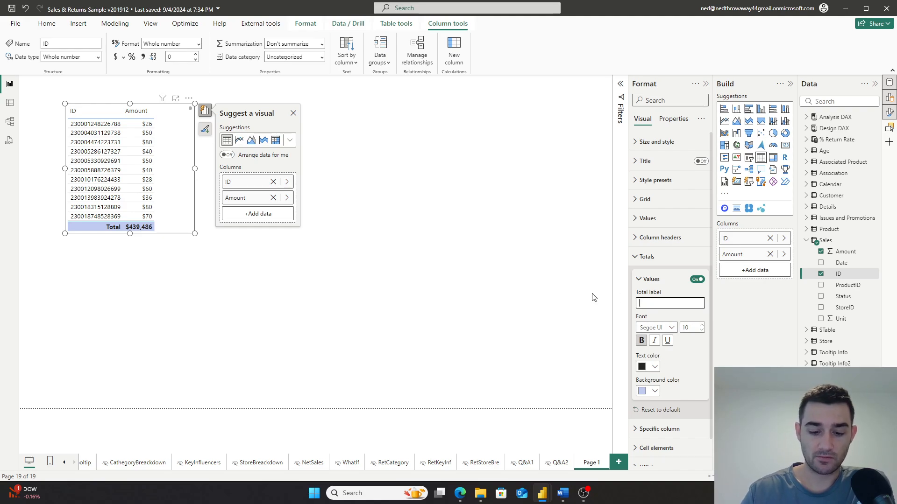
Step: Relabel the totals row as 'Total Sales'
type("Ave")
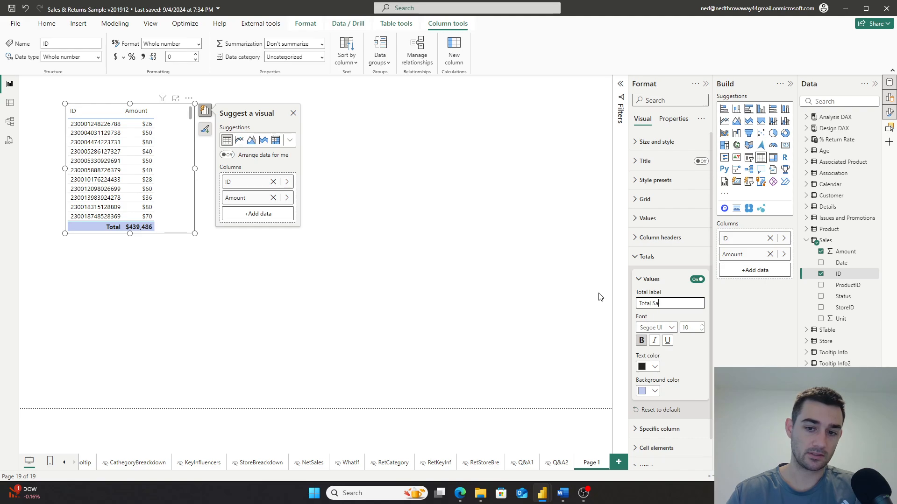
type("les")
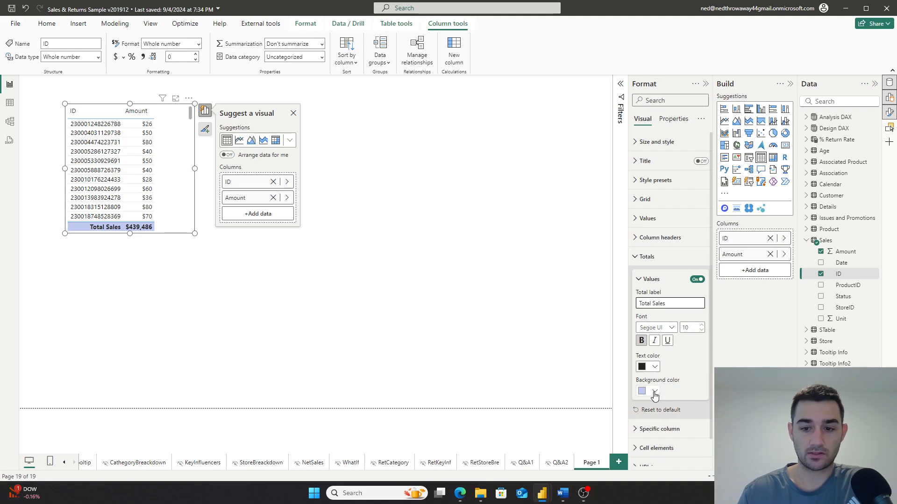
left_click(654, 391)
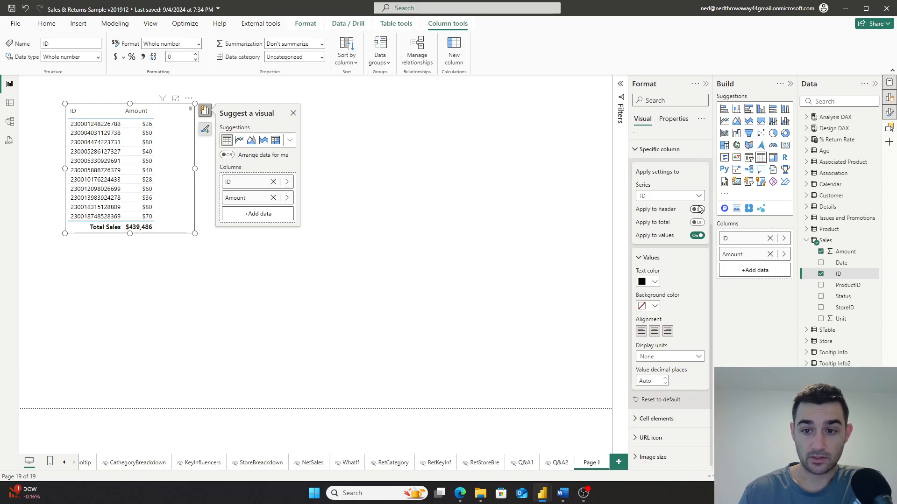
Step: Turn off Apply to header and Apply to total for the ID column, leaving alignment and display units unchanged
left_click(697, 195)
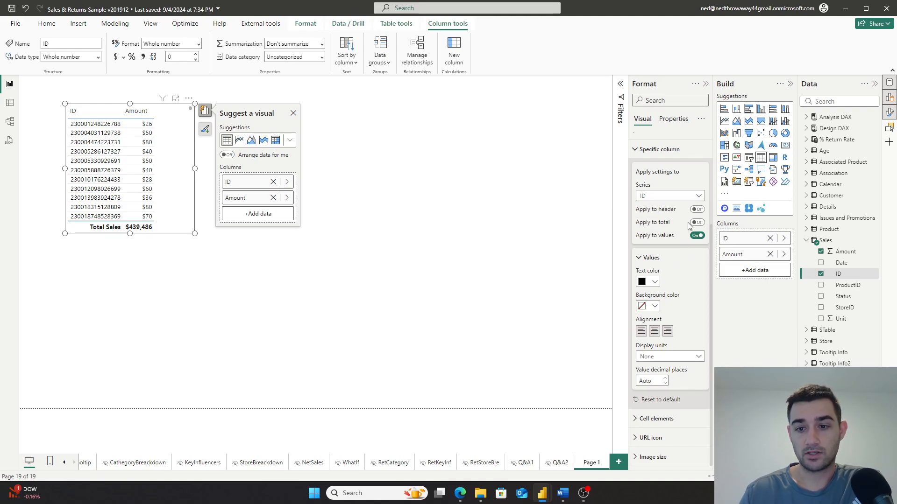
left_click(696, 222)
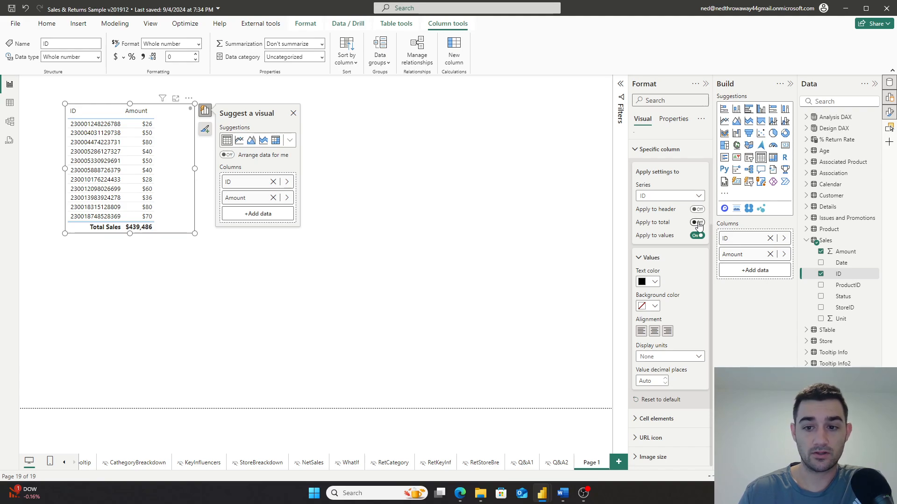
left_click(696, 222)
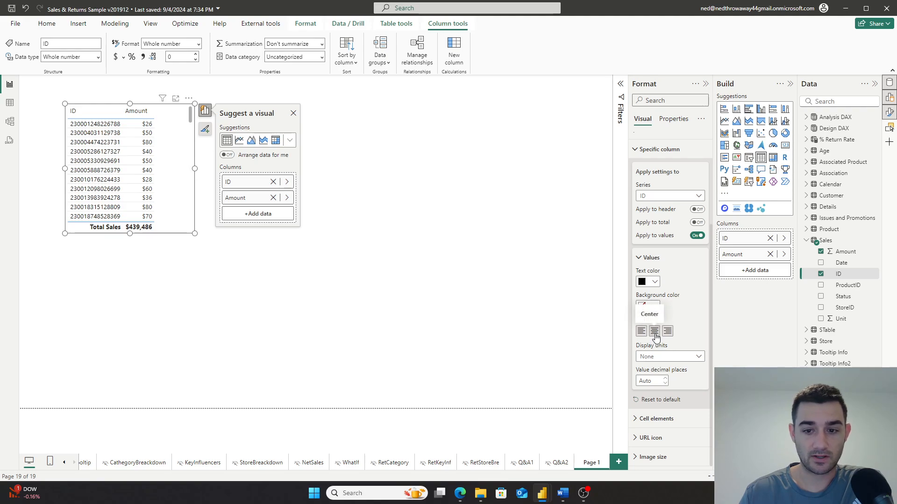
mouse_move(667, 331)
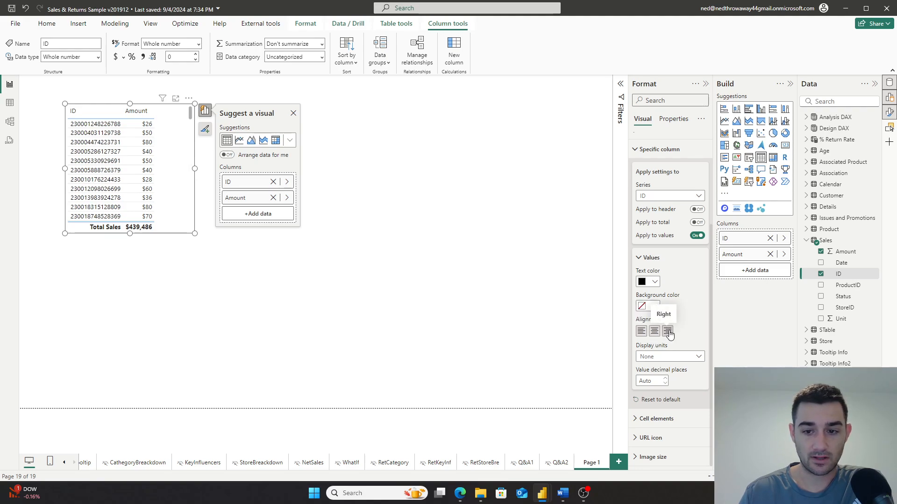
left_click(669, 356)
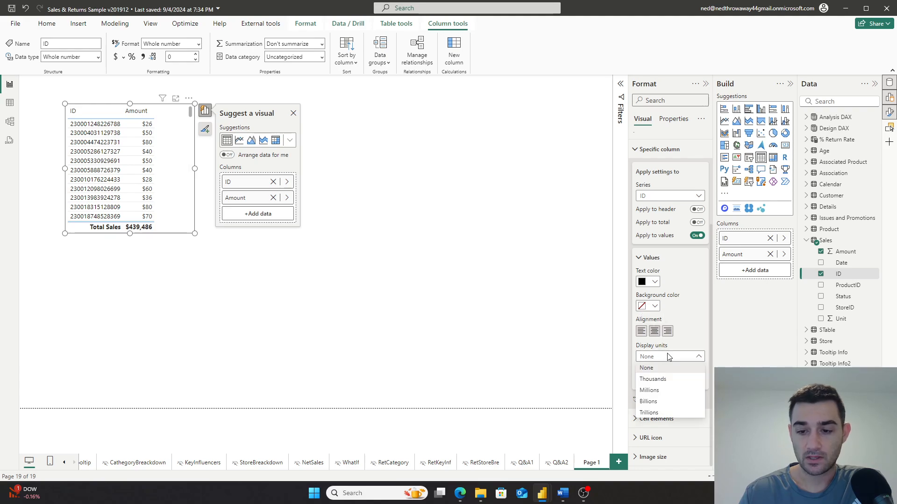
left_click(646, 368)
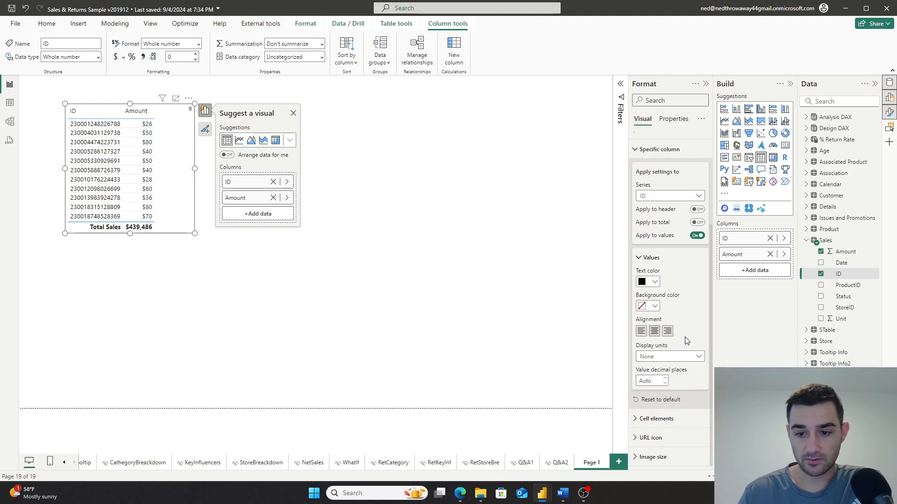
mouse_move(664, 323)
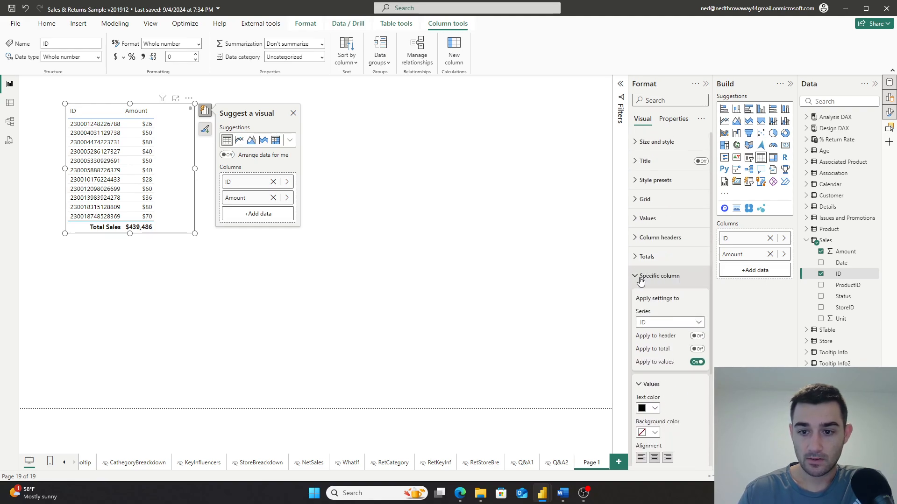
Step: Collapse the Specific column formatting card
left_click(661, 275)
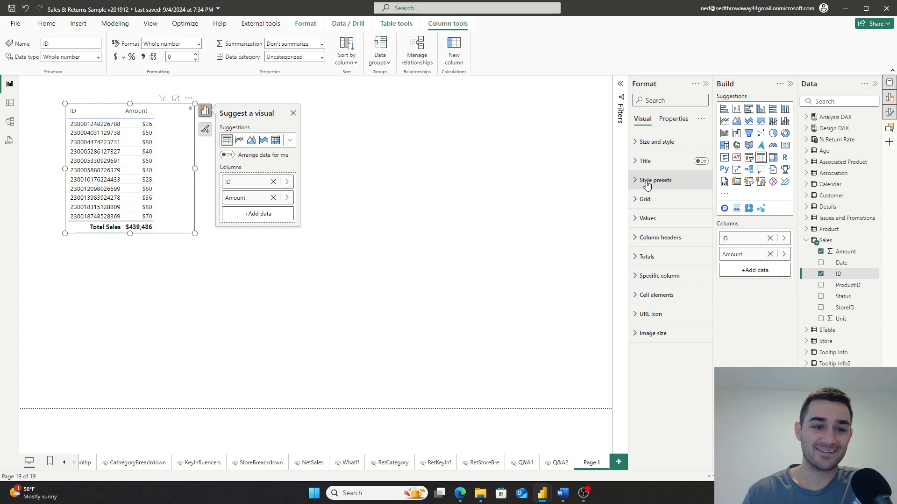
mouse_move(269, 197)
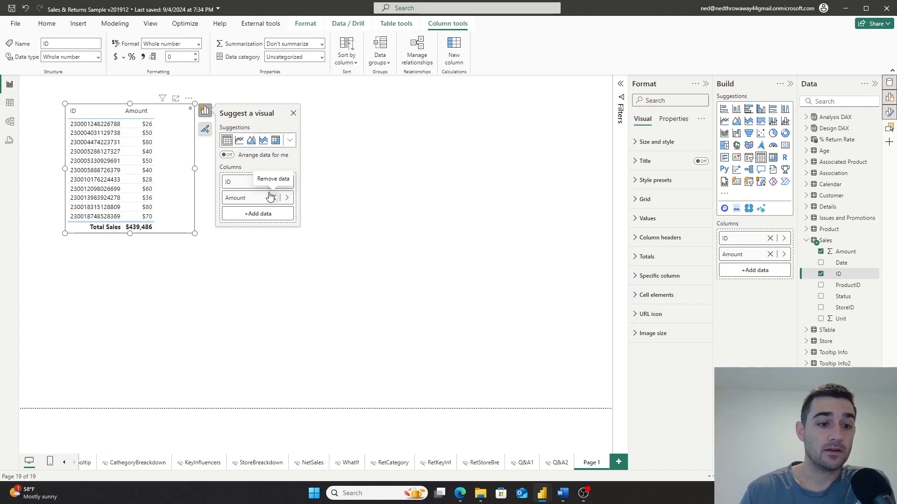
mouse_move(190, 234)
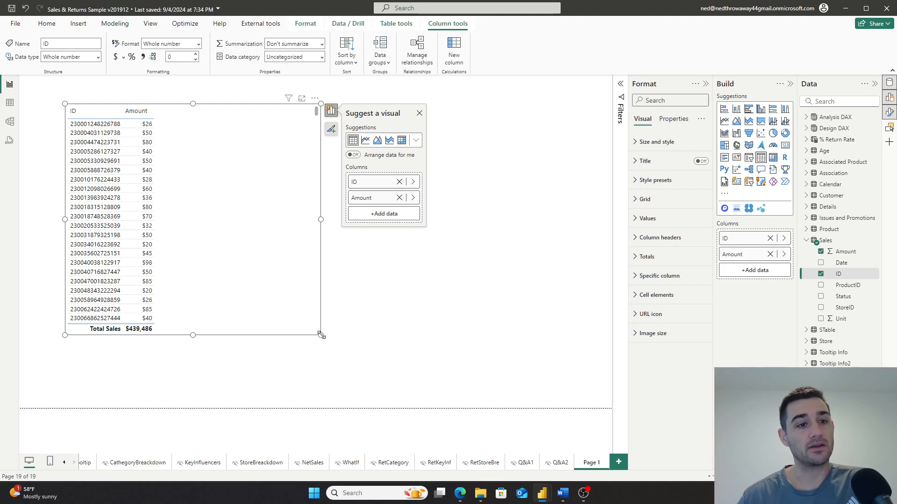
mouse_move(149, 24)
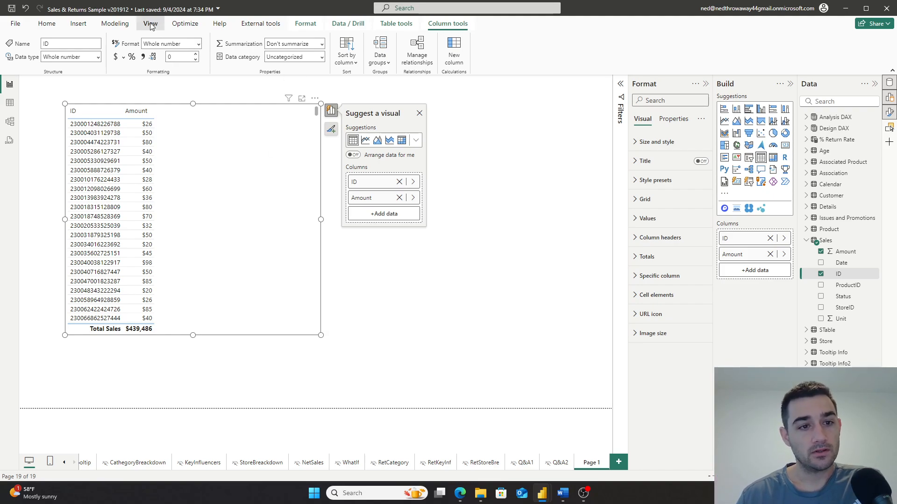
Step: Open the Selection pane from the View ribbon to show the Table's layer order
left_click(150, 23)
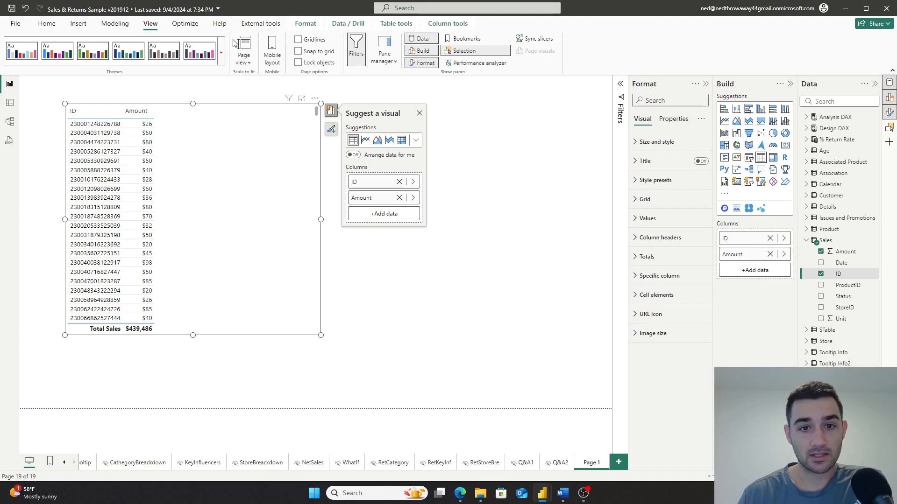
mouse_move(431, 22)
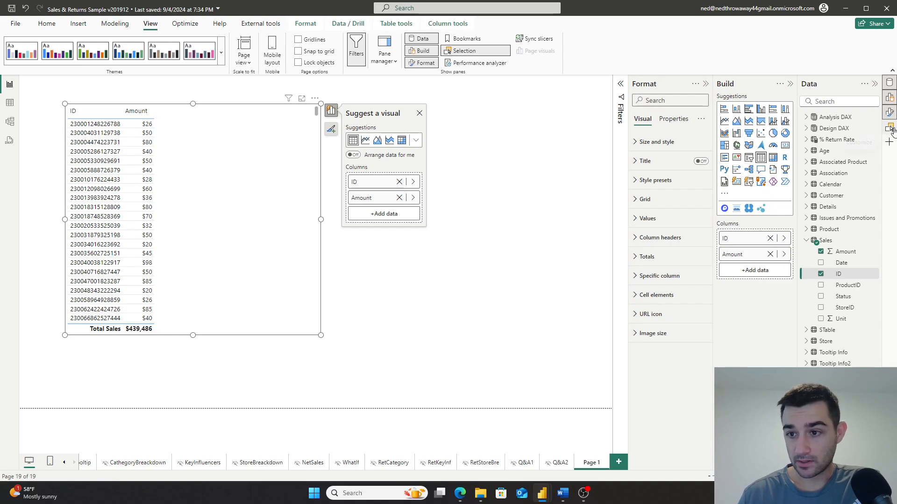
left_click(460, 50)
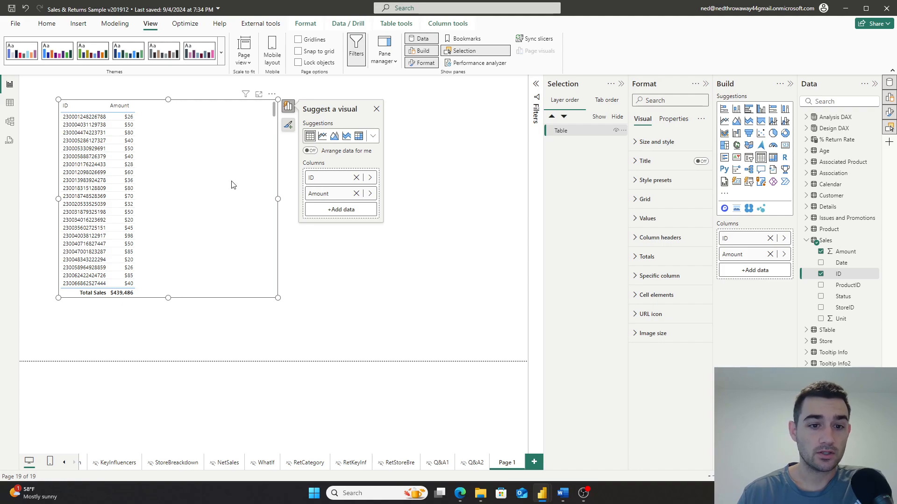
right_click(232, 184)
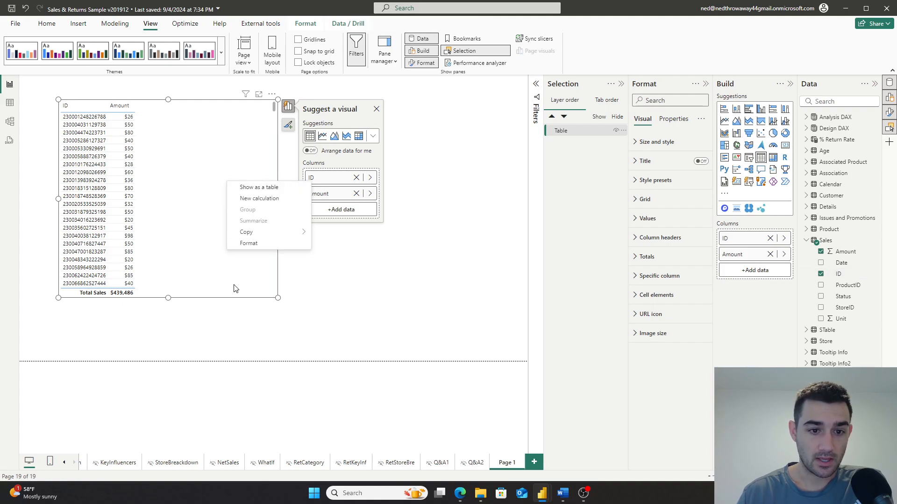
left_click(172, 225)
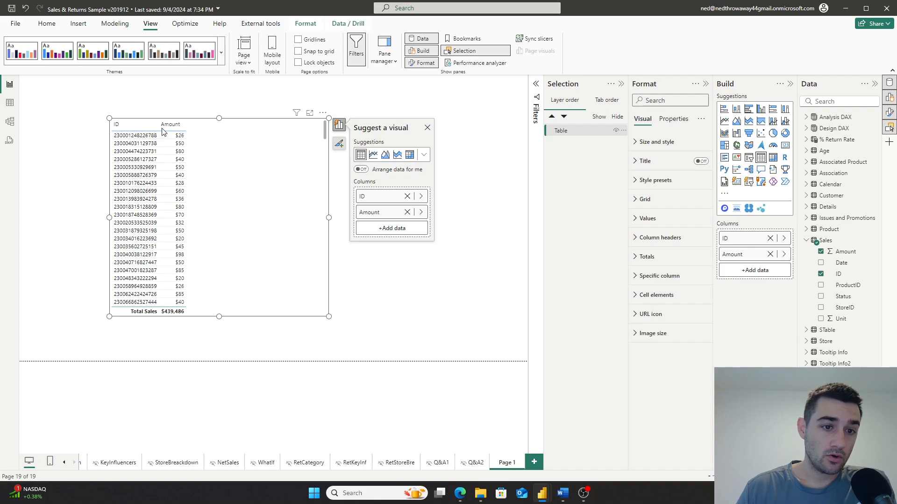
mouse_move(285, 198)
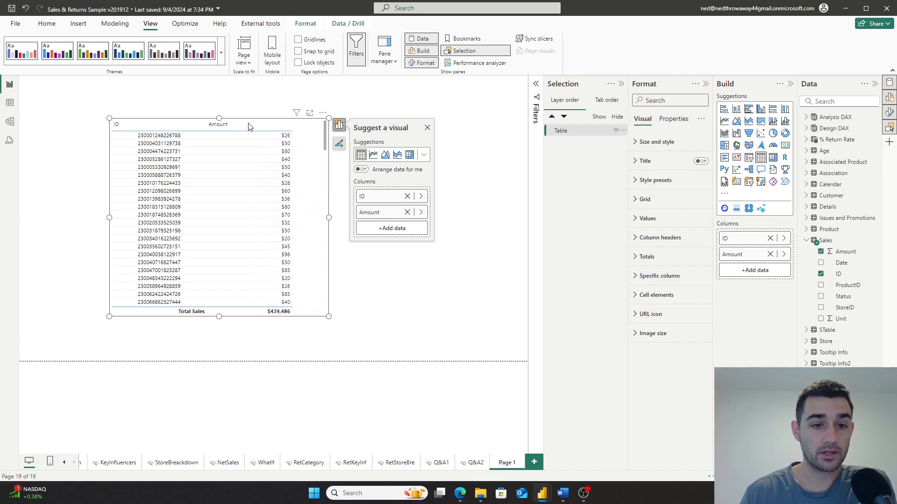
mouse_move(607, 186)
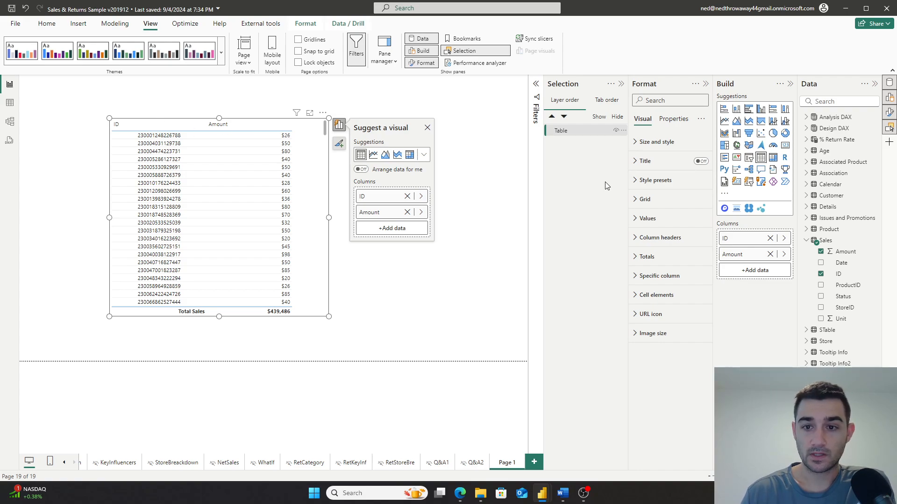
mouse_move(615, 133)
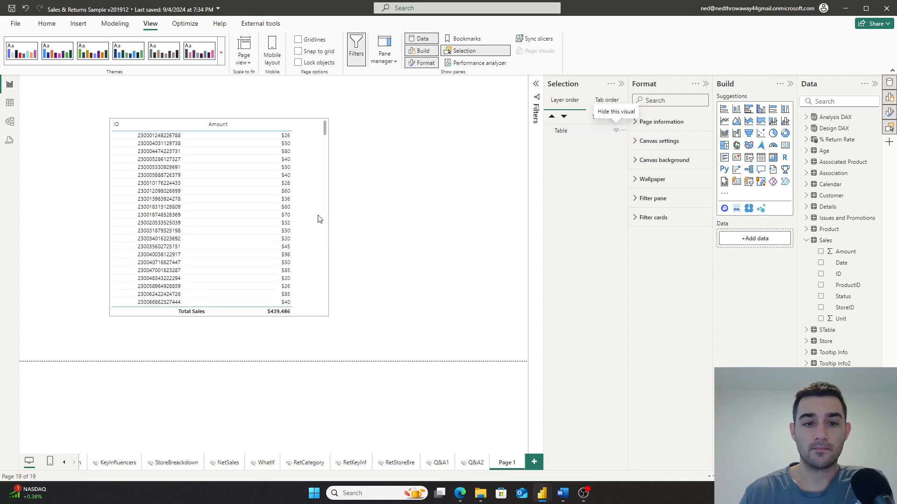
left_click(218, 229)
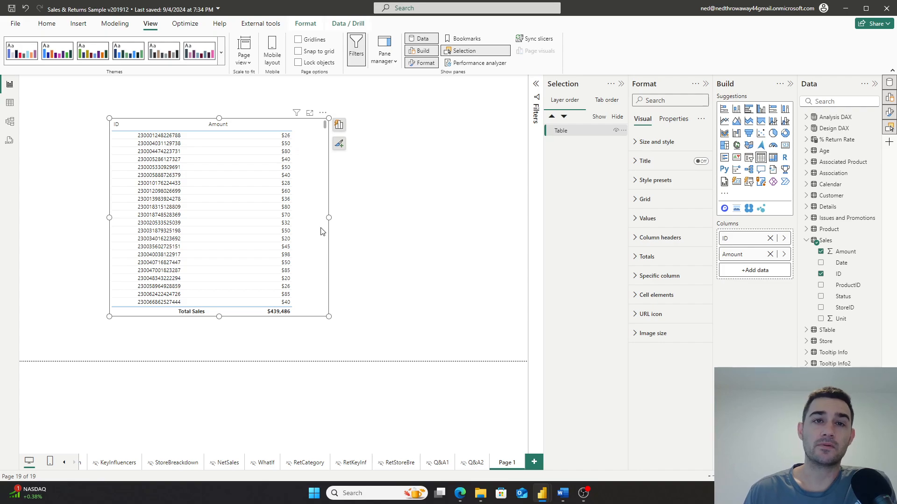
mouse_move(472, 246)
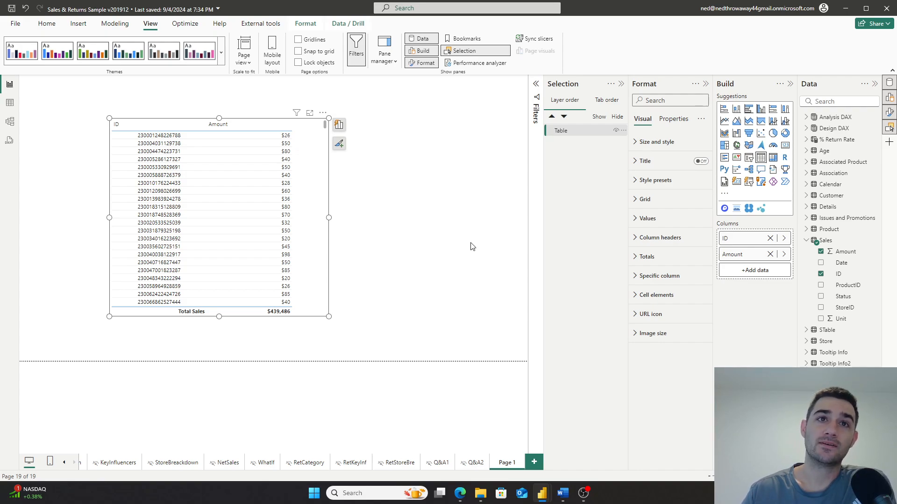